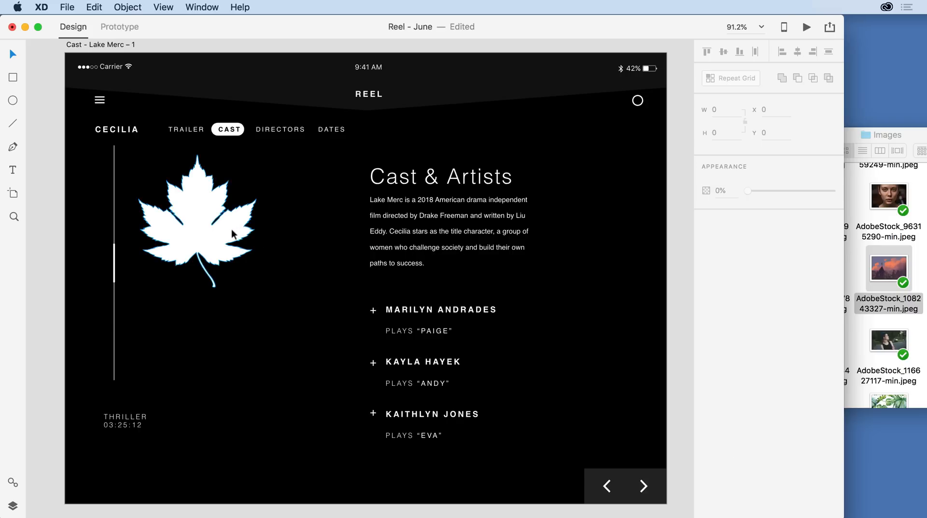
Step: Enlarge the maple leaf shape to about double its size by dragging a corner handle
click(201, 222)
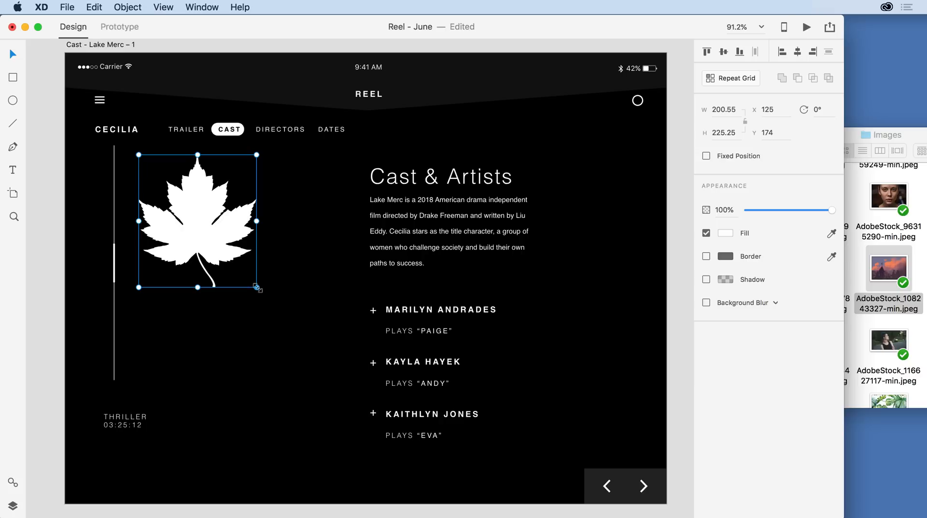
drag(259, 288, 332, 372)
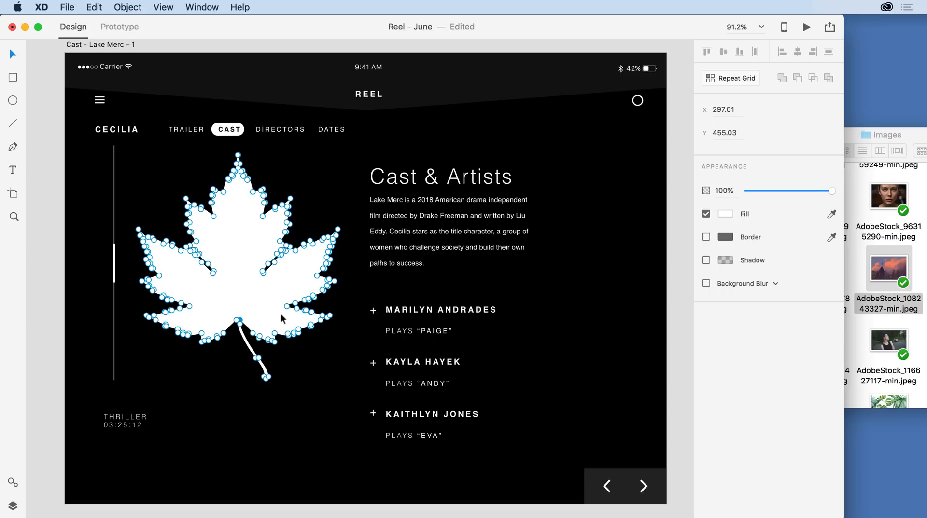
click(307, 367)
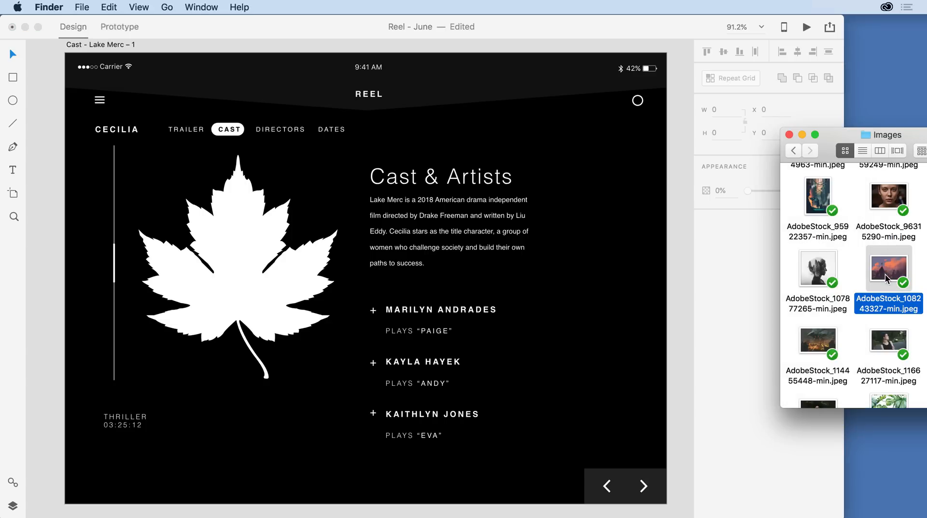
Step: Mask AdobeStock_108243327-min.jpeg inside the maple leaf by dragging it from Finder
drag(888, 270, 454, 290)
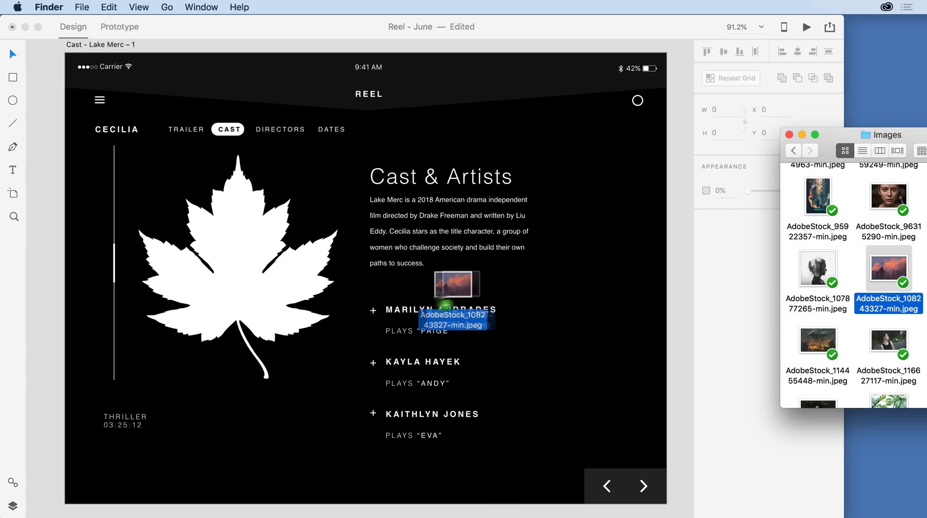